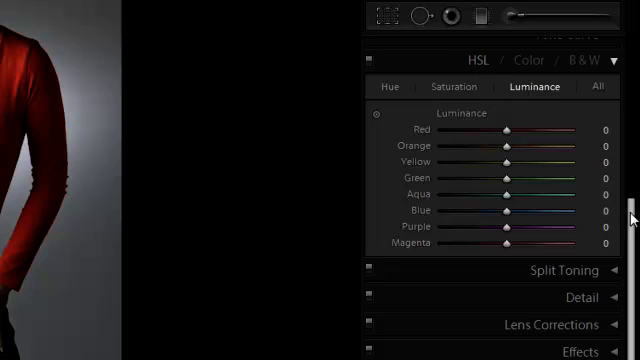
- Bring the HSL panel's per-color Saturation sliders into view, still at defaults
scroll("up", 3)
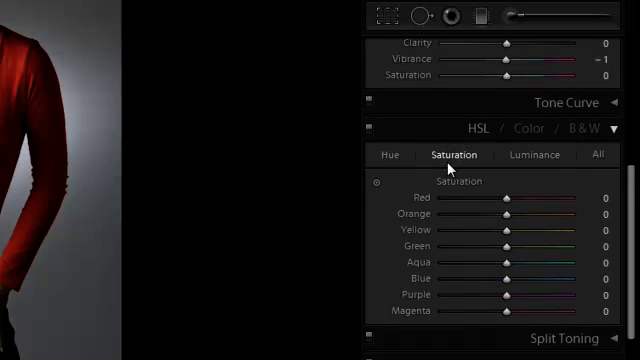
mouse_move(76, 144)
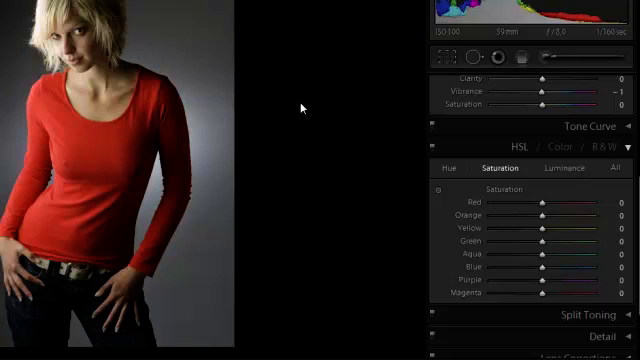
mouse_move(348, 110)
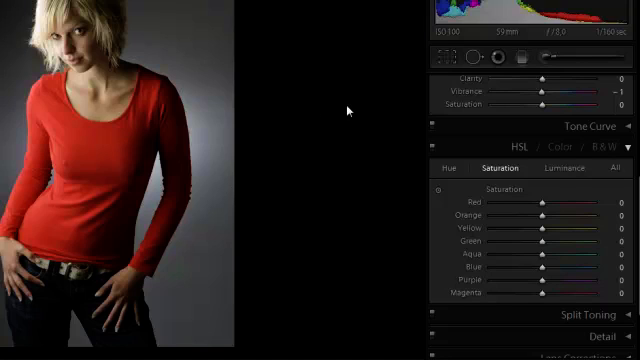
- Desaturate all non-red hues to -100 so only the red shirt and lips keep color
left_click_drag(550, 216, 488, 216)
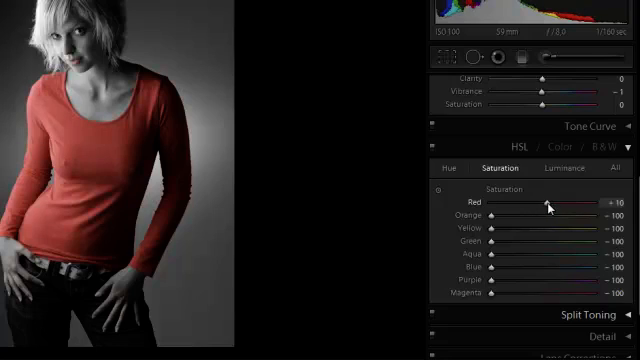
left_click_drag(548, 204, 558, 204)
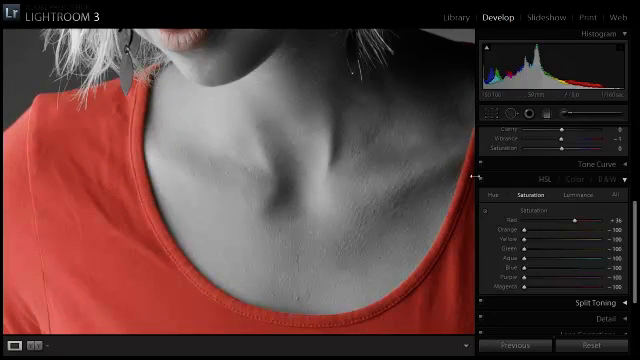
mouse_move(264, 162)
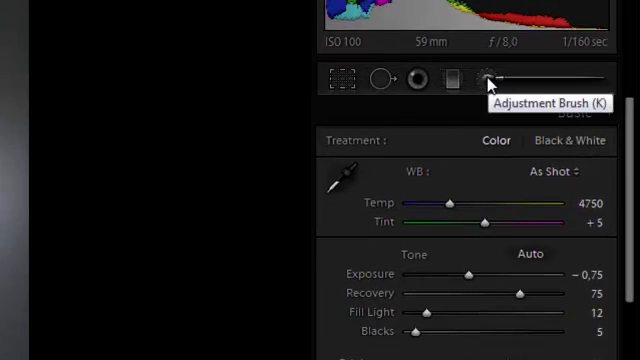
mouse_move(484, 78)
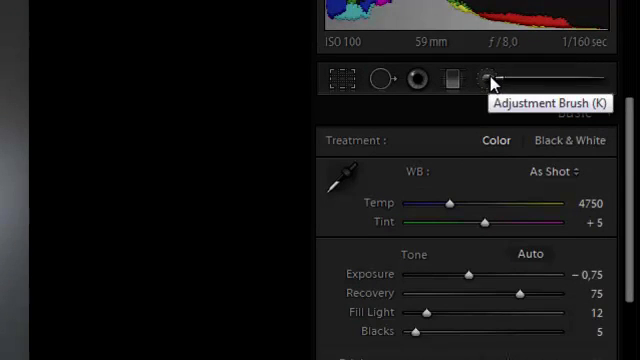
- Activate the Adjustment Brush (K) for painting local color back in
left_click(490, 78)
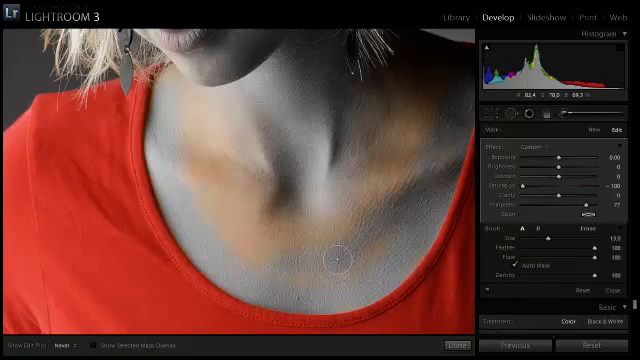
- Brush warm skin color back onto the neck and upper chest
left_click_drag(336, 256, 290, 184)
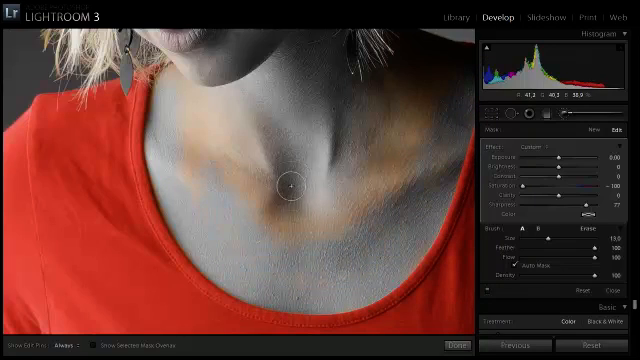